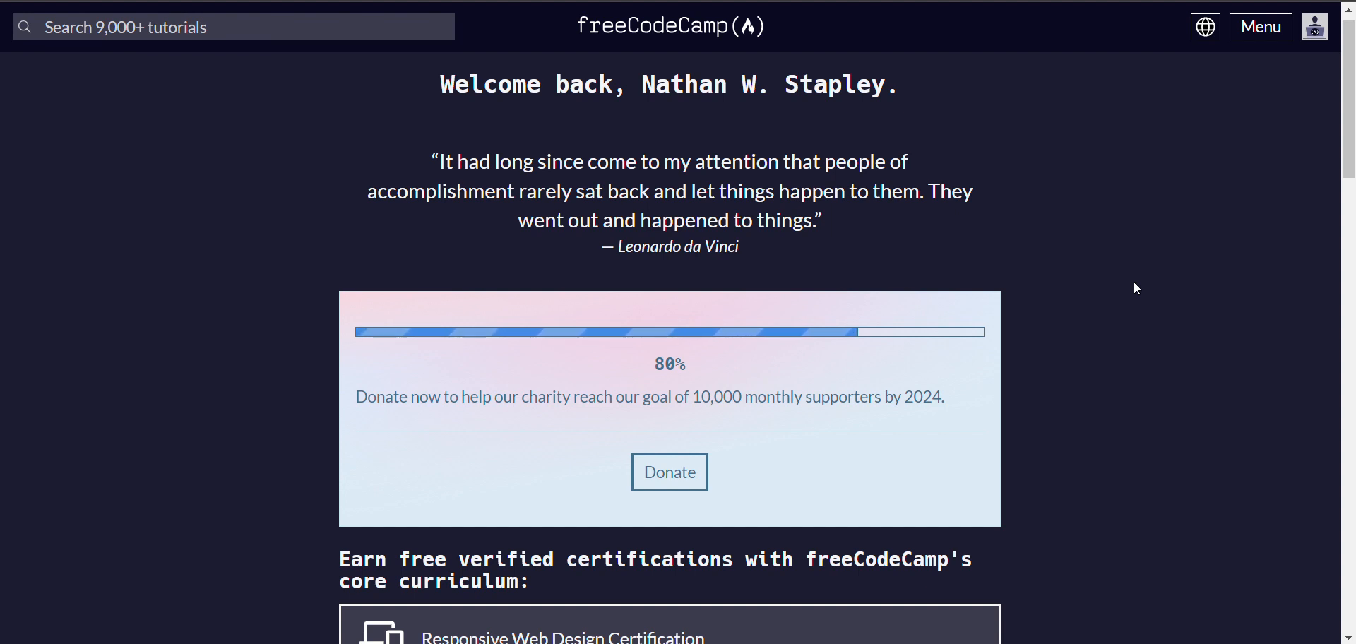
mouse_move(1125, 270)
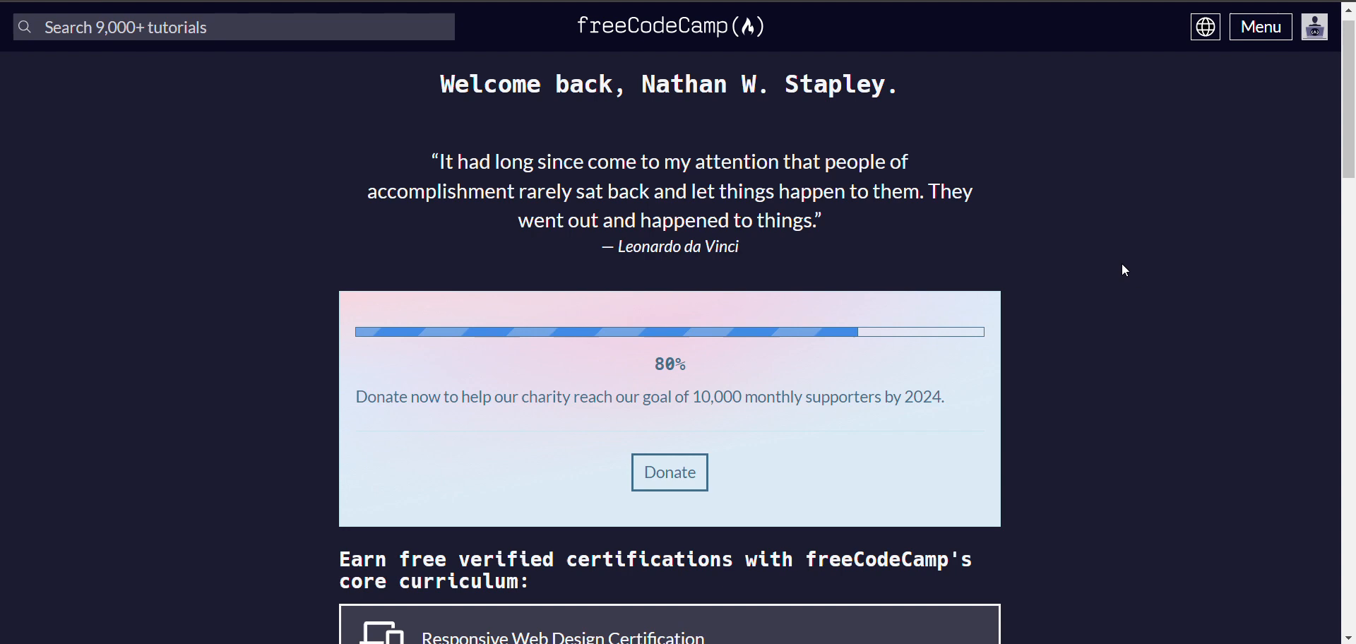
Scroll the learn page down past the certification intro to the Cat Photo App step grid
scroll("down", 3)
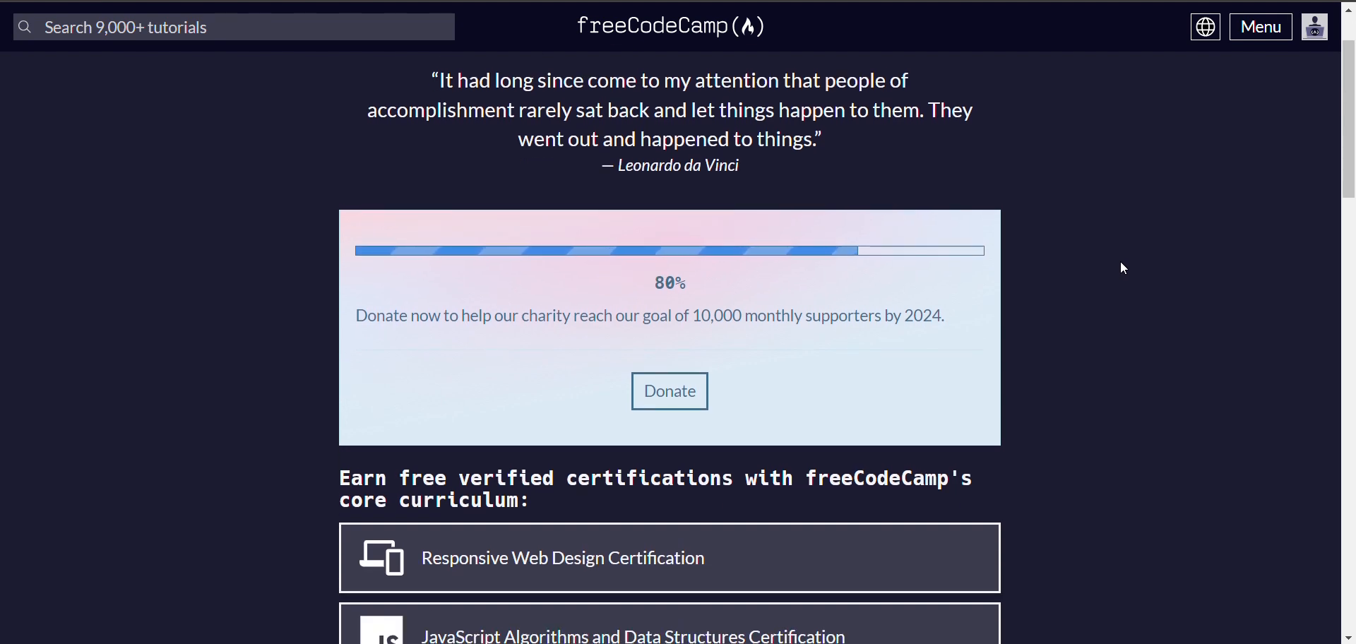
mouse_move(563, 558)
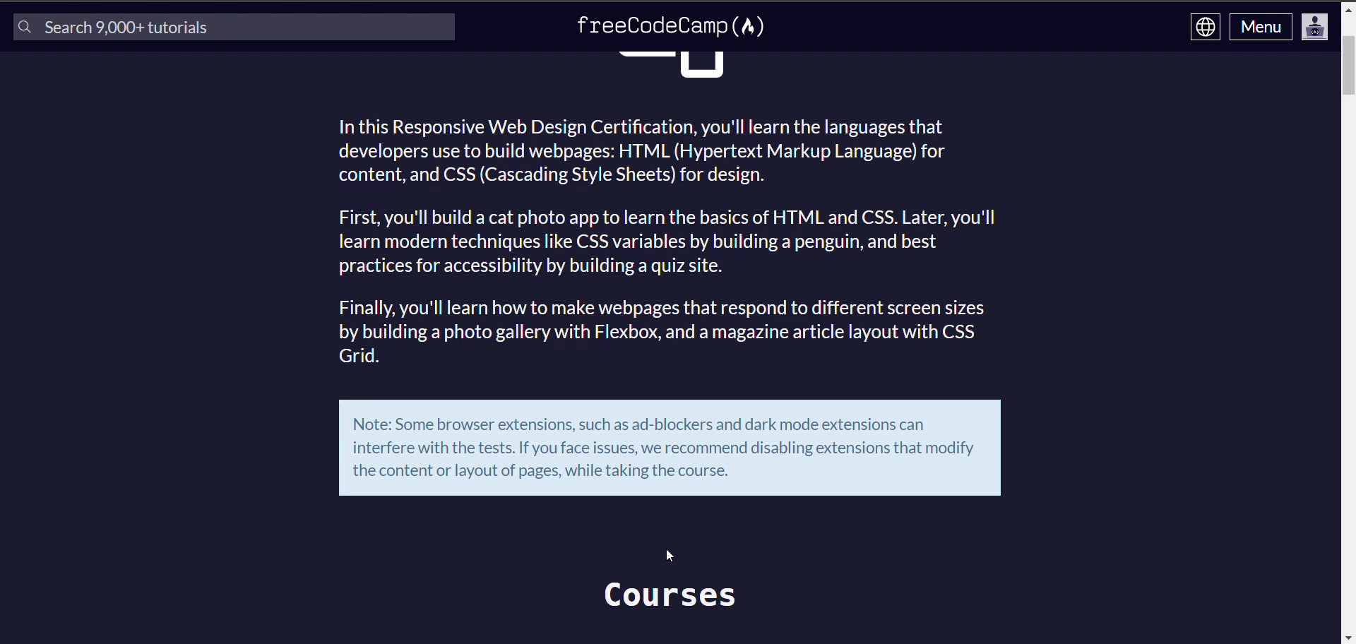
scroll("down", 3)
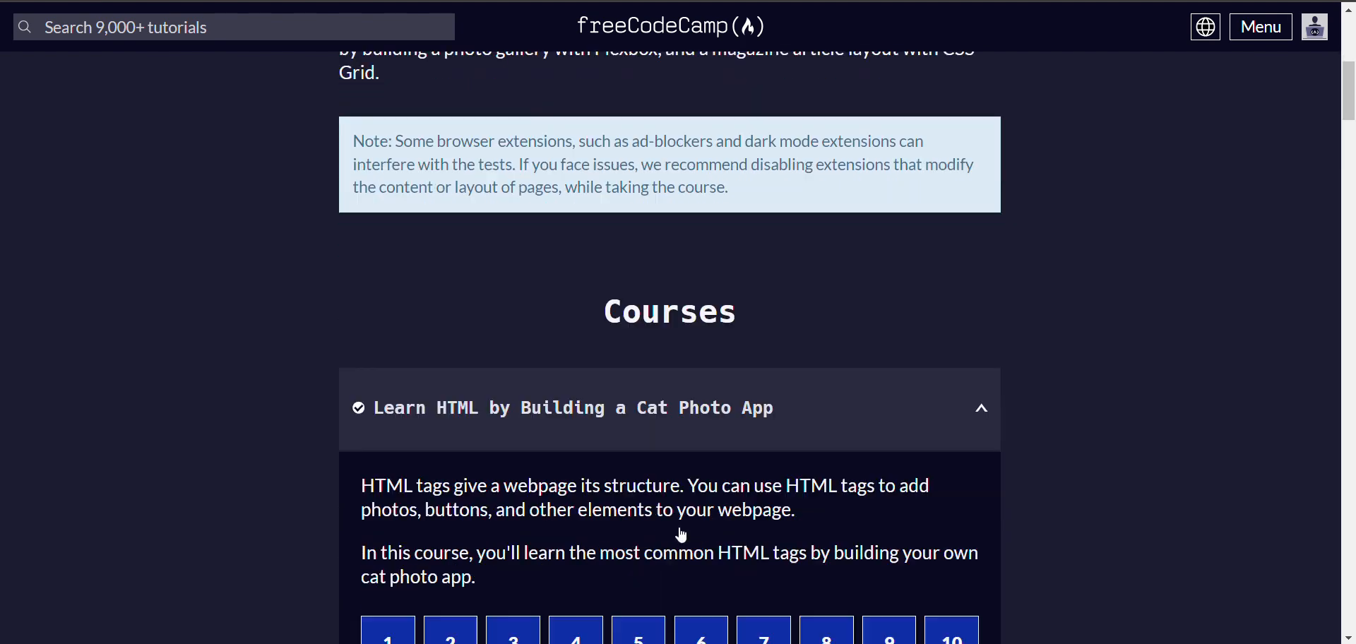
scroll("down", 3)
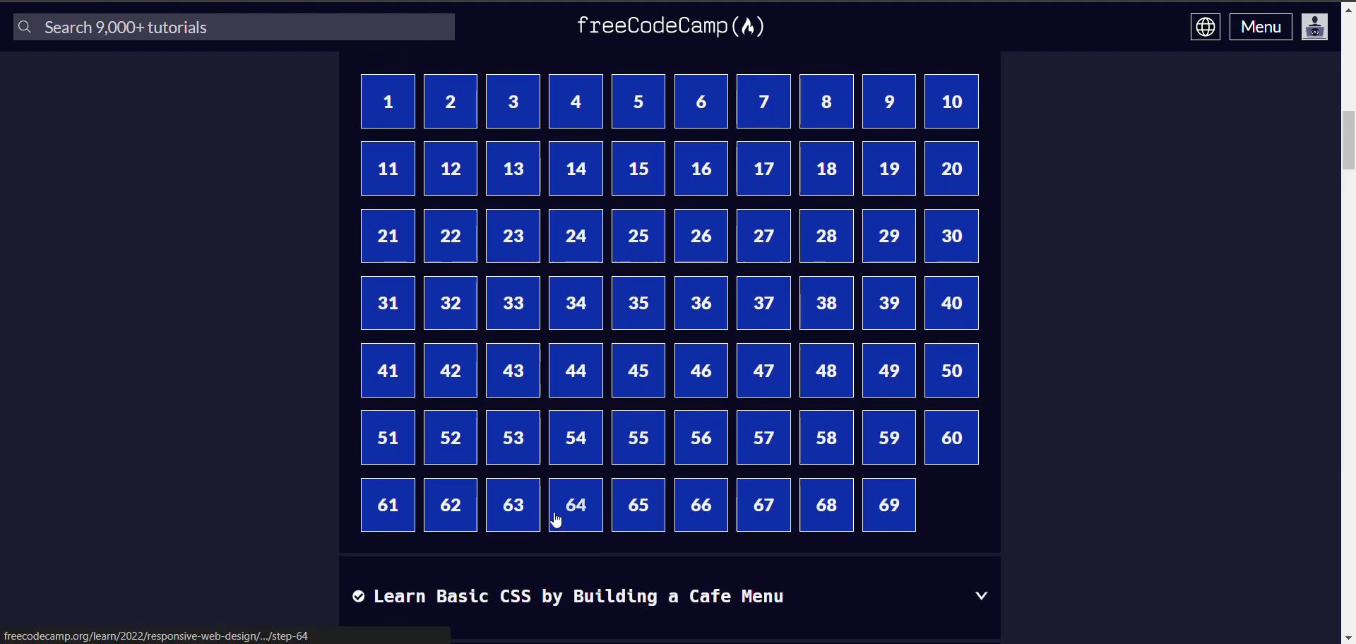
Open step 64 of the Cat Photo App and place the cursor on the footer paragraph line
left_click(575, 505)
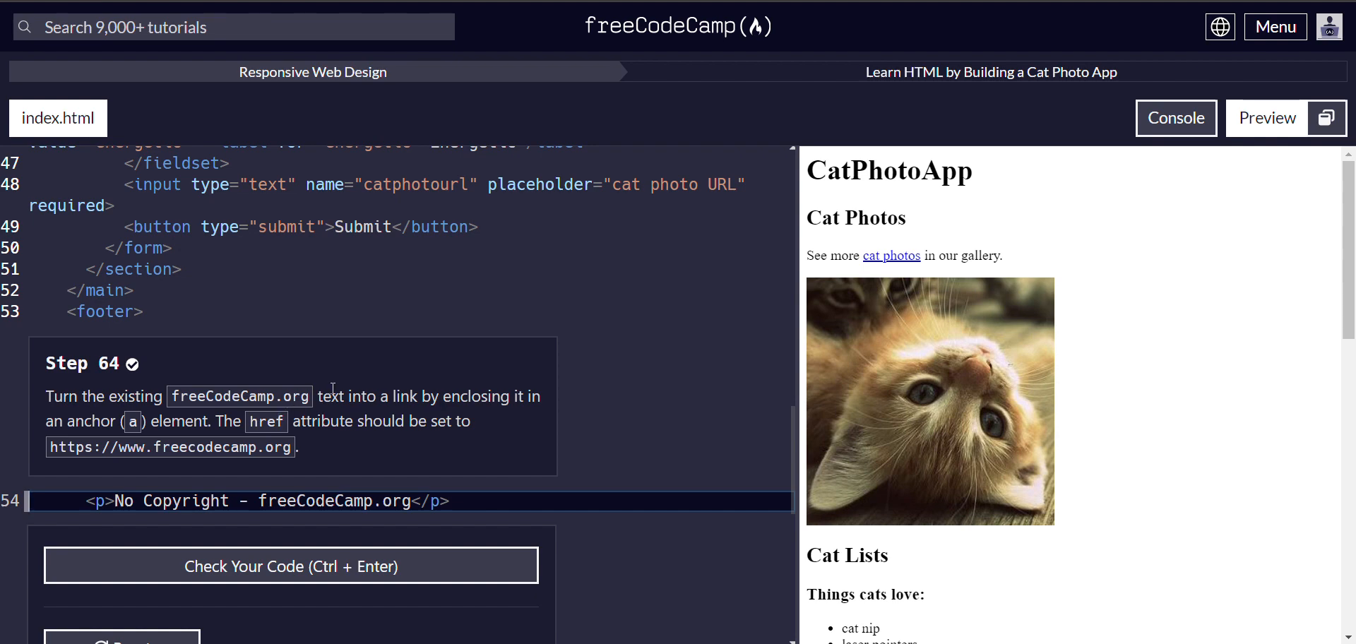
mouse_move(353, 428)
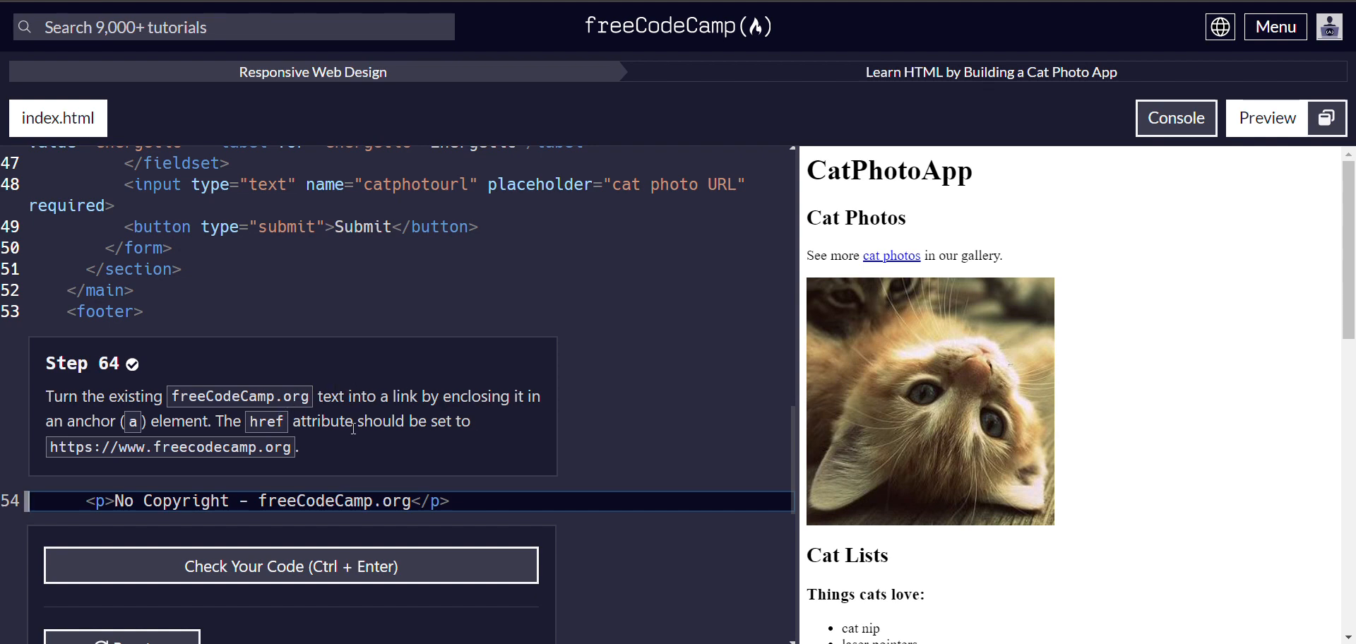
mouse_move(1000, 575)
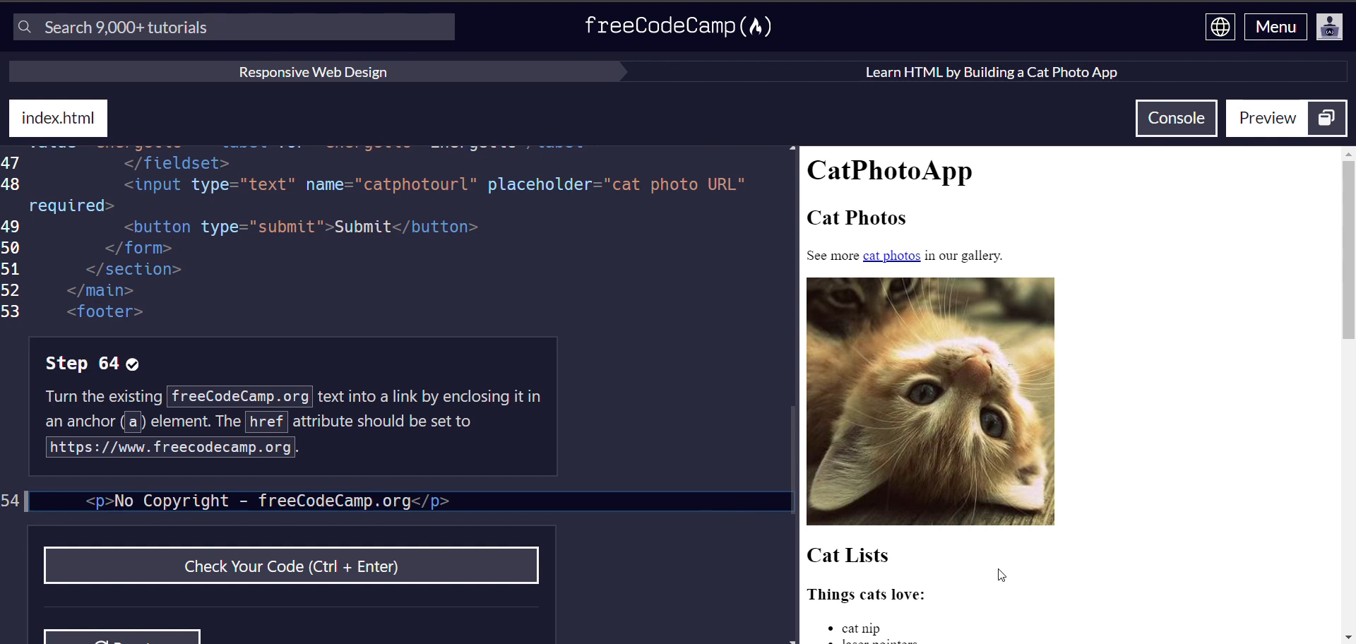
scroll("down", 3)
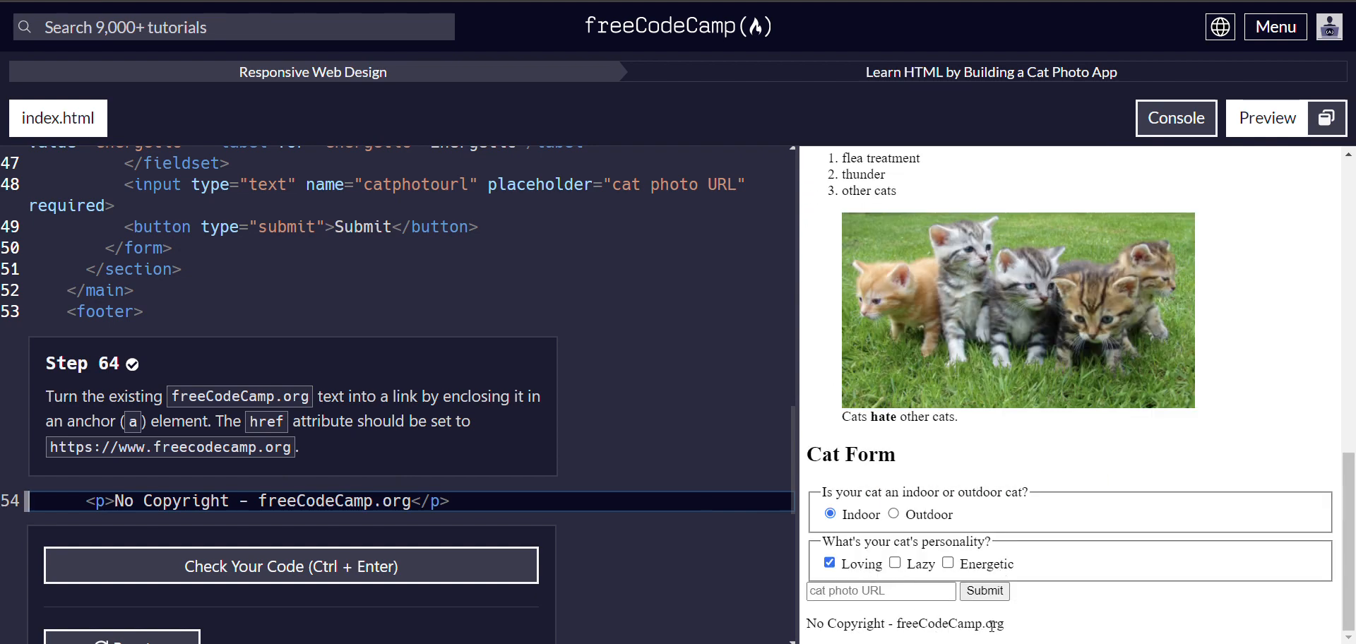
mouse_move(755, 608)
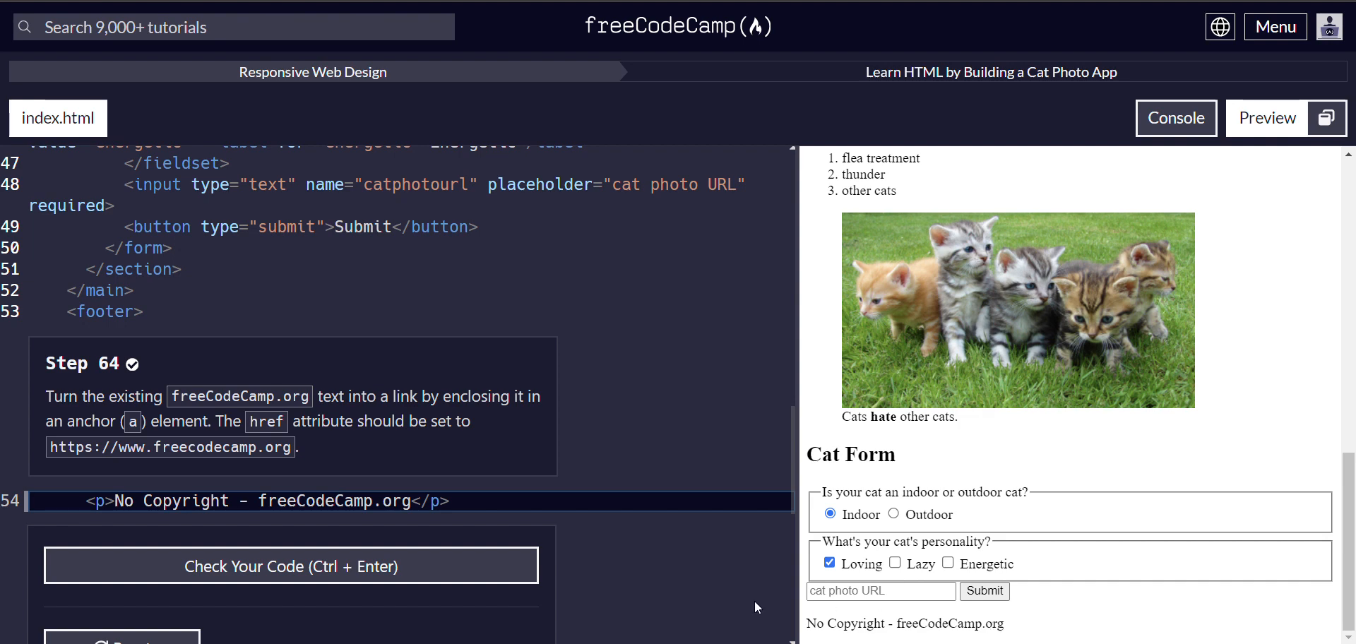
left_click(305, 500)
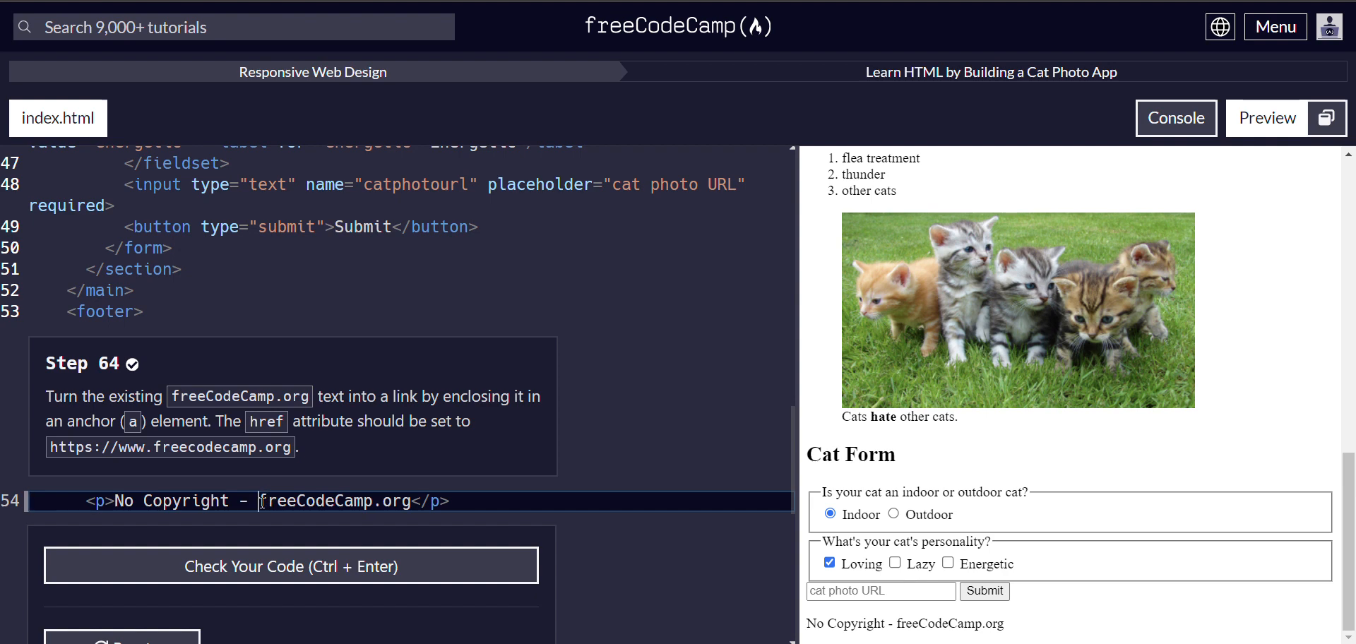
type("A")
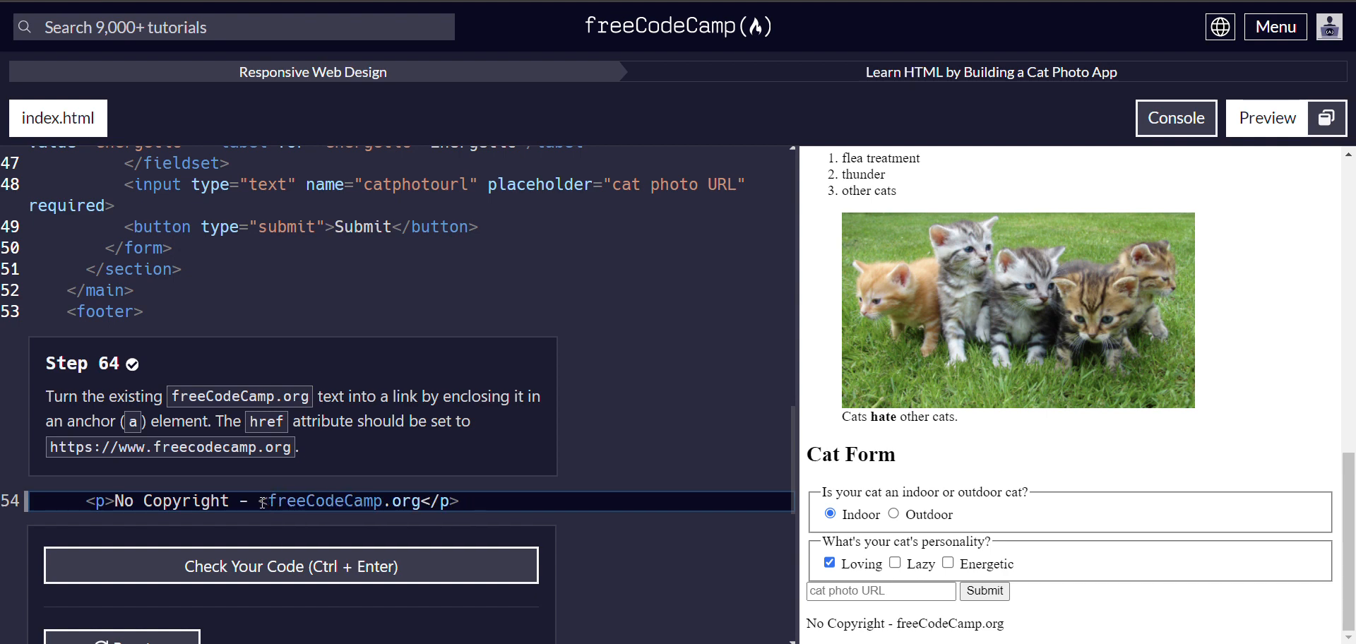
type("a>")
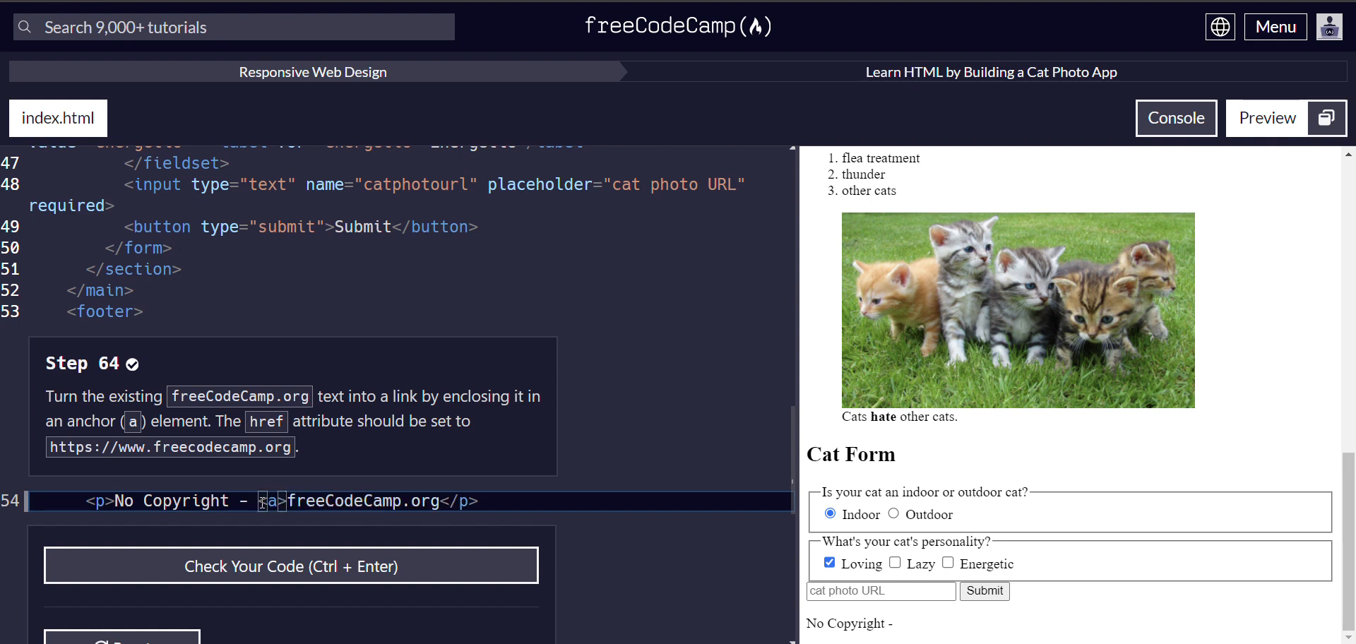
type("<a>")
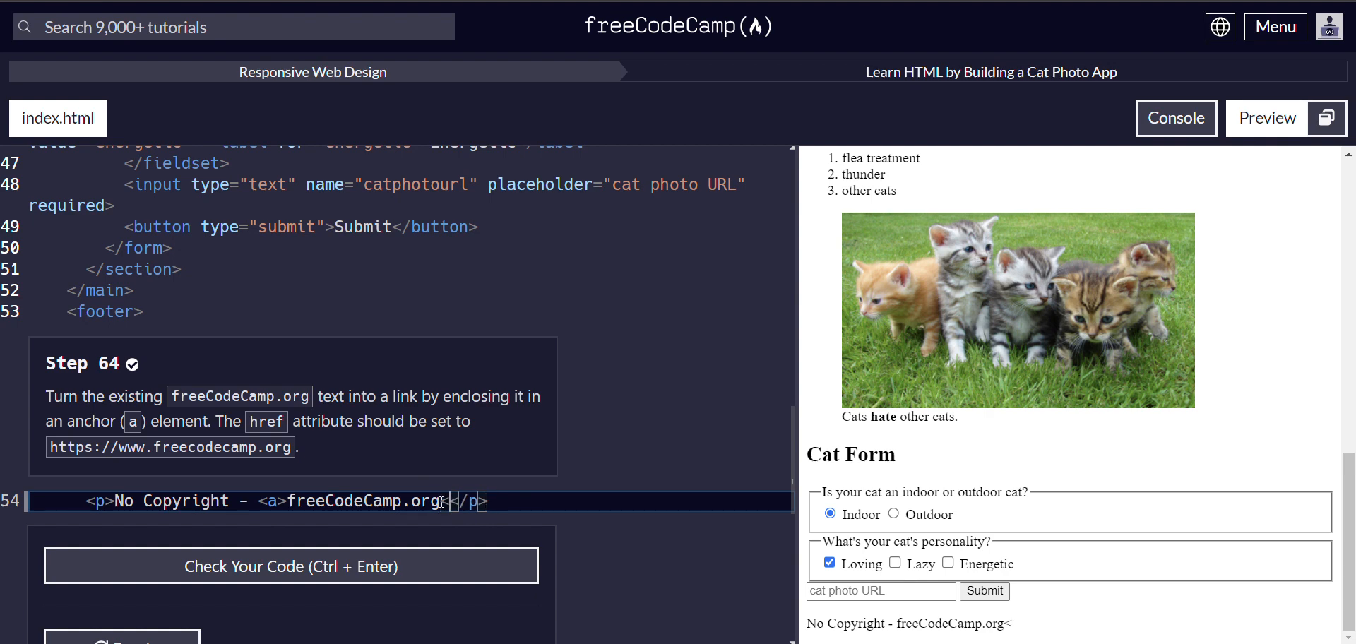
type("</a>")
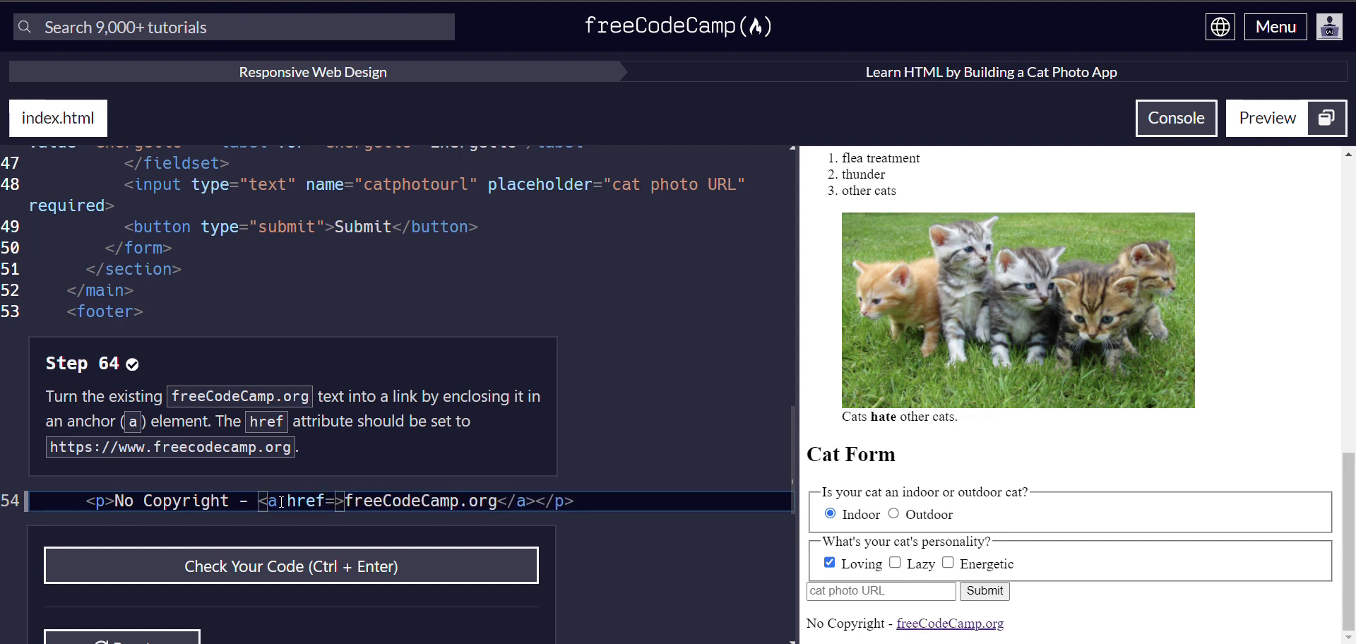
type("\"\"")
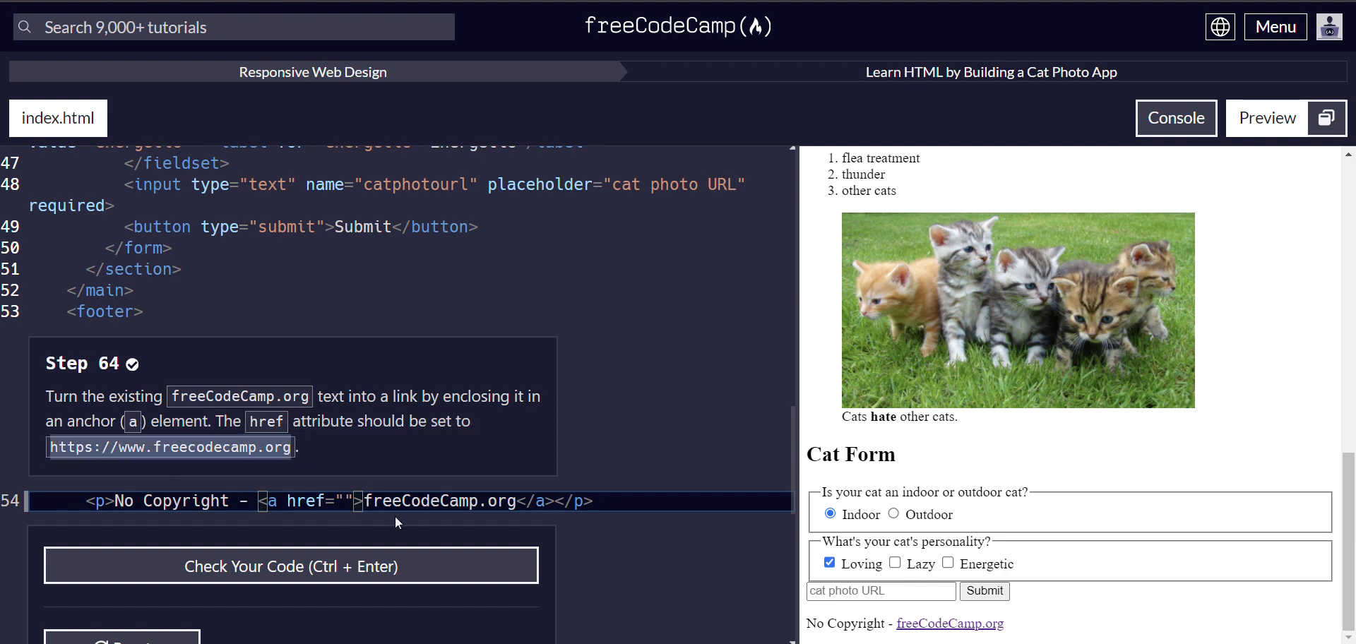
type("https://www.freecodecamp.org")
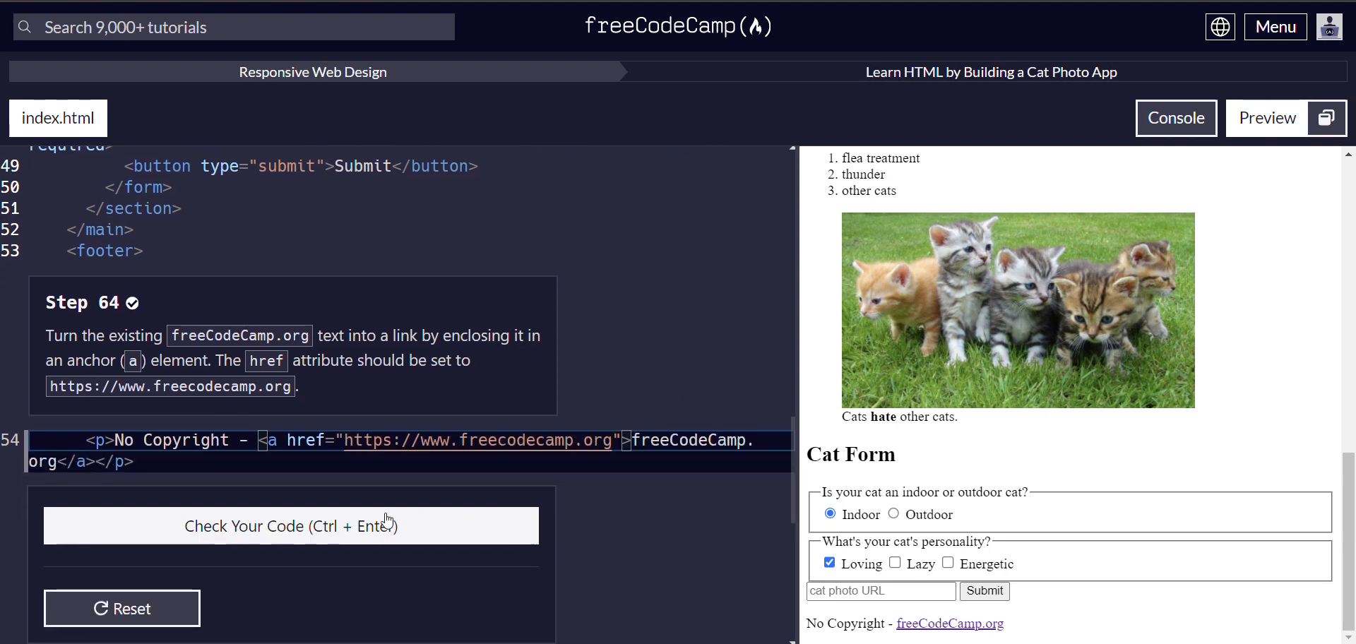
Check the step 64 code so the Congratulations message confirms it passes
left_click(291, 526)
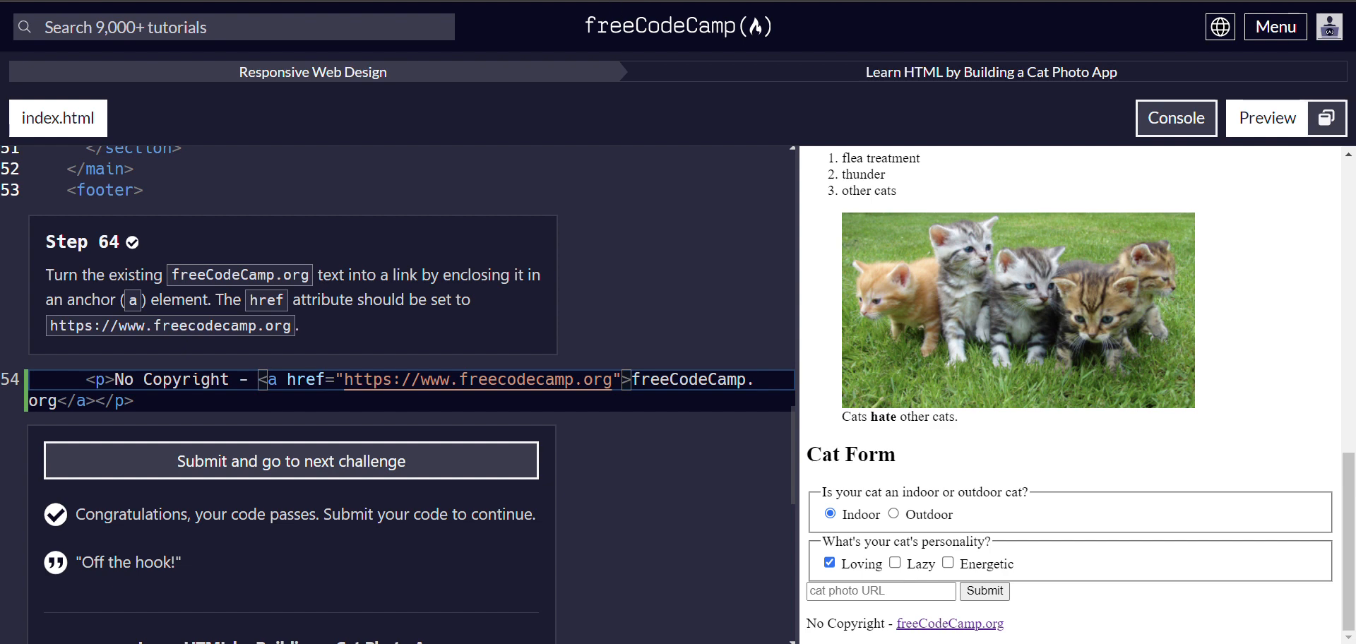
mouse_move(733, 39)
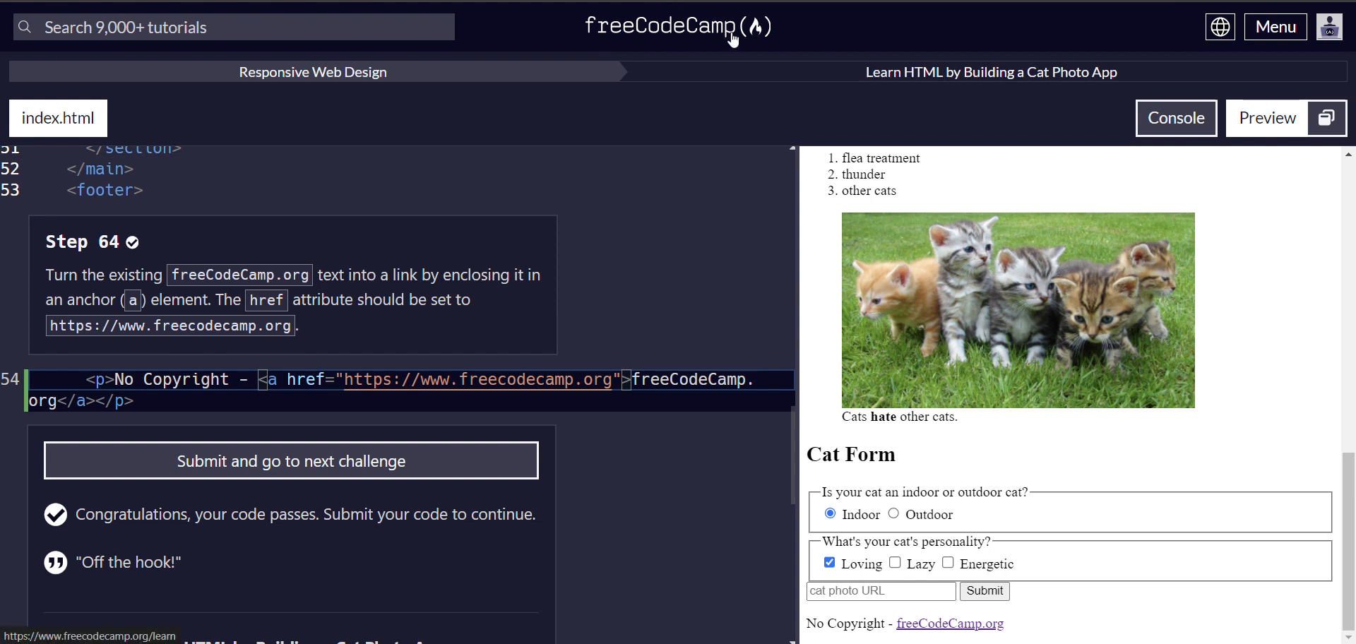